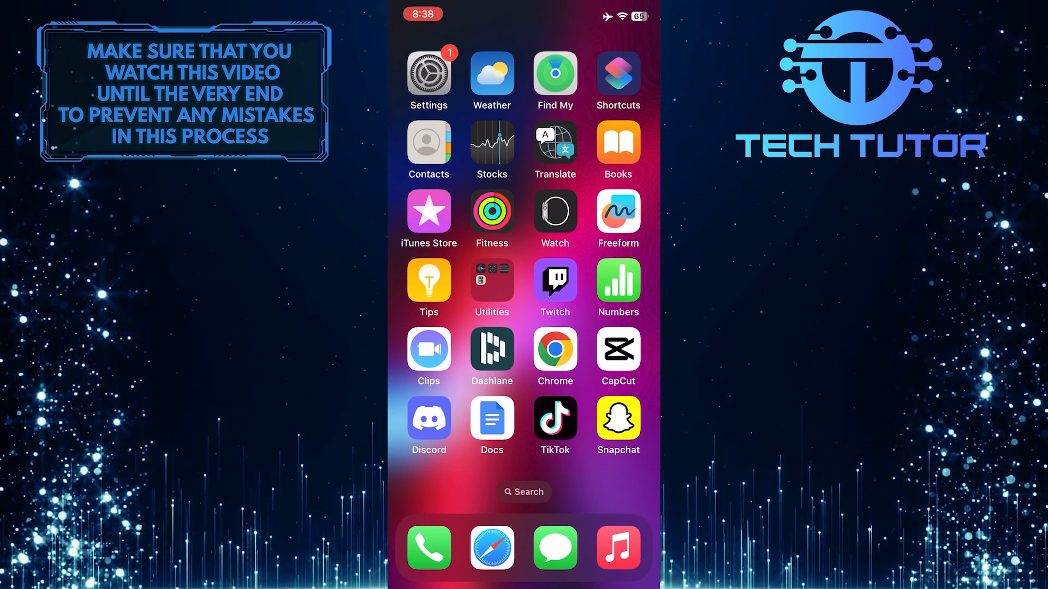
Launch Settings from the home screen and scroll toward the Notifications row.
{"action": "left_click", "coordinate": [428, 75]}
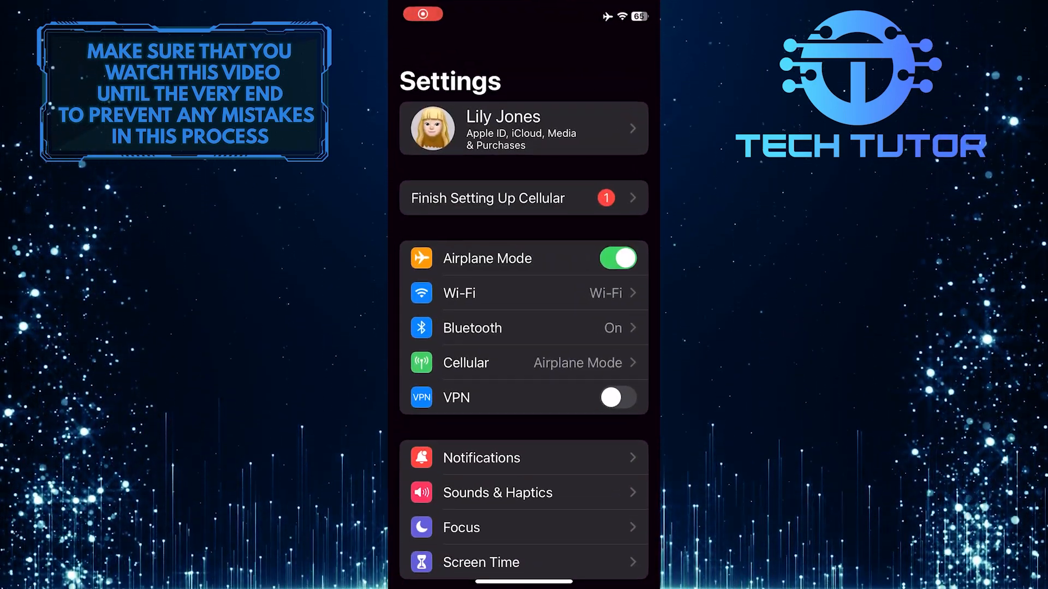
{"action": "scroll", "scroll_direction": "down", "scroll_amount": 3}
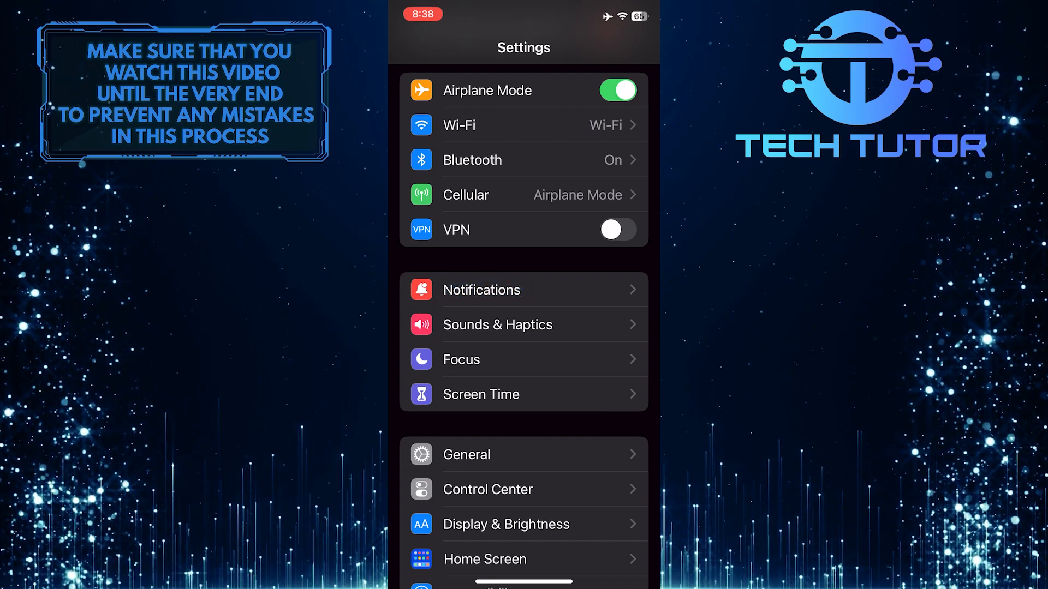
Enter Notifications and scroll the app list down until News is visible.
{"action": "left_click", "coordinate": [481, 290]}
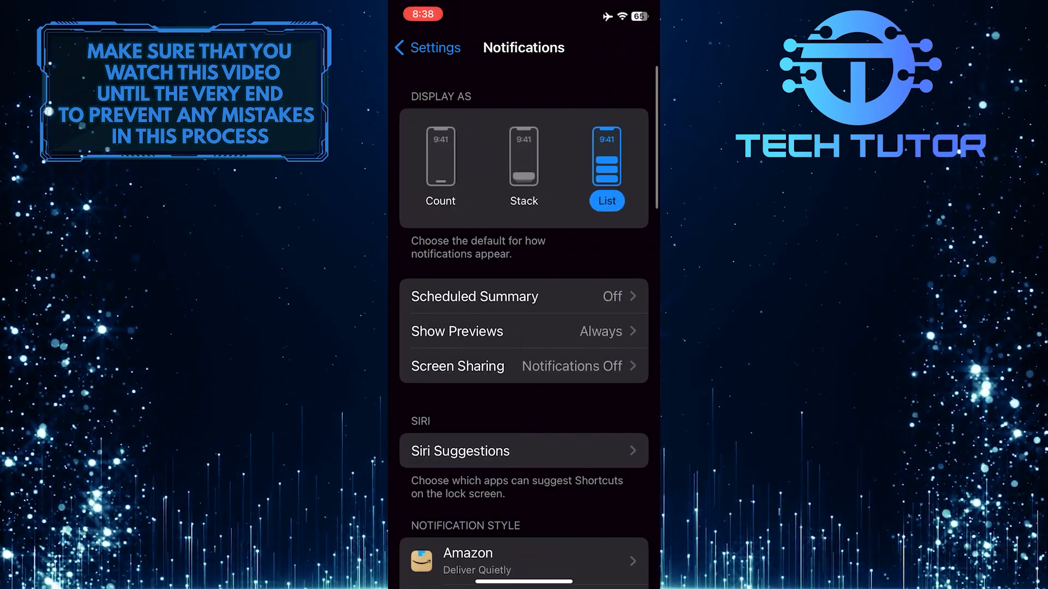
{"action": "scroll", "scroll_direction": "down", "scroll_amount": 3}
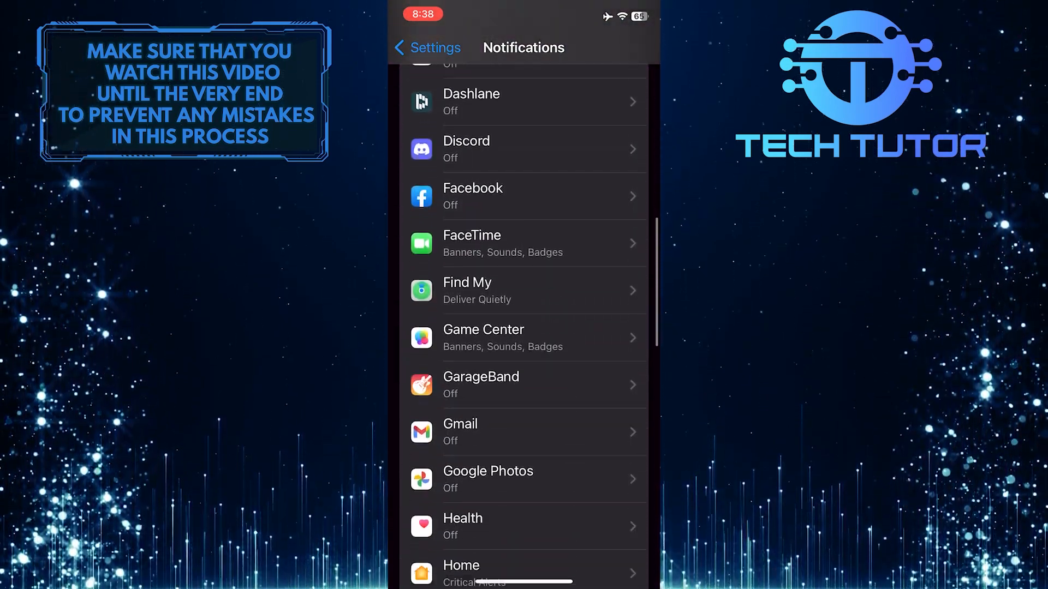
{"action": "scroll", "scroll_direction": "down", "scroll_amount": 3}
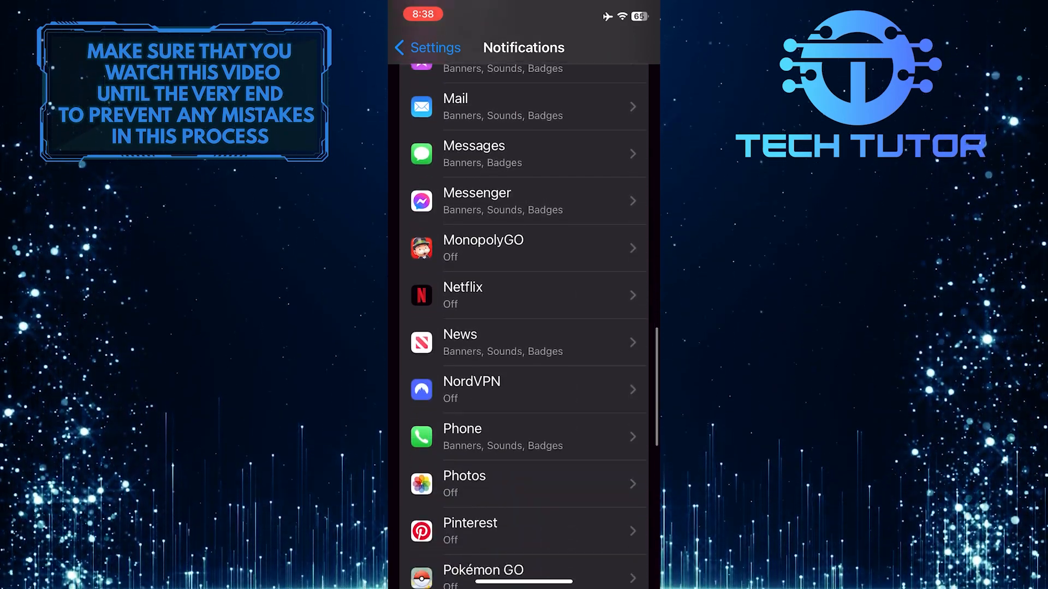
{"action": "scroll", "scroll_direction": "down", "scroll_amount": 3}
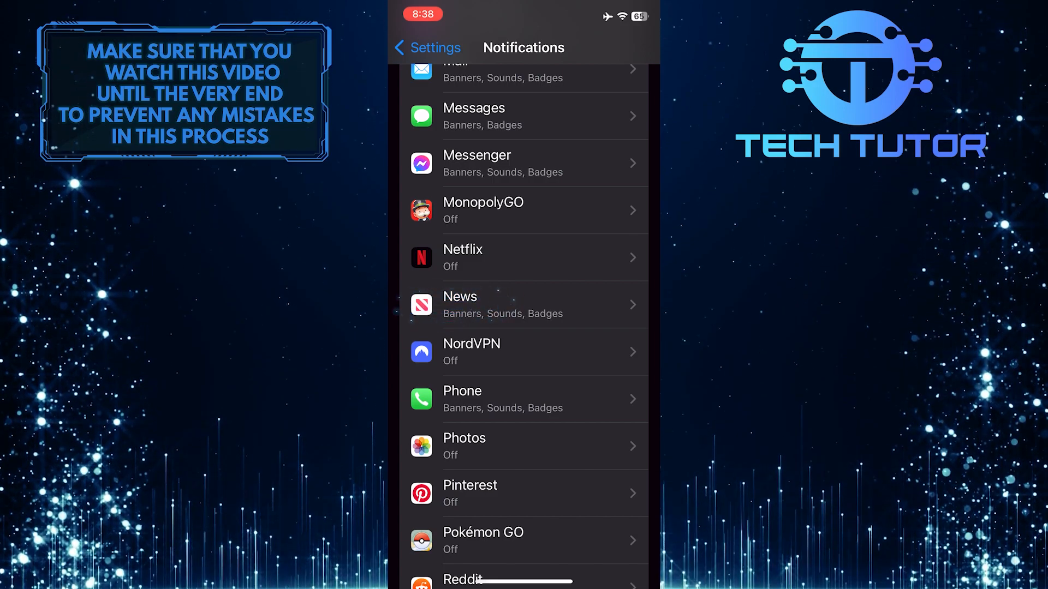
Select News from the app list and reach its News Notification Settings page.
{"action": "left_click", "coordinate": [524, 306]}
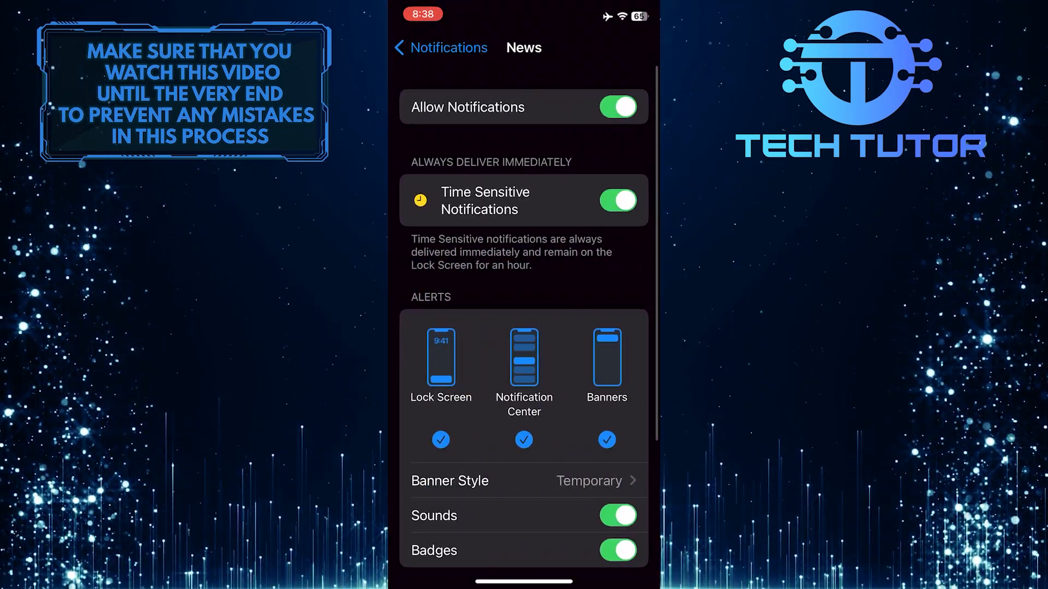
{"action": "scroll", "scroll_direction": "down", "scroll_amount": 3}
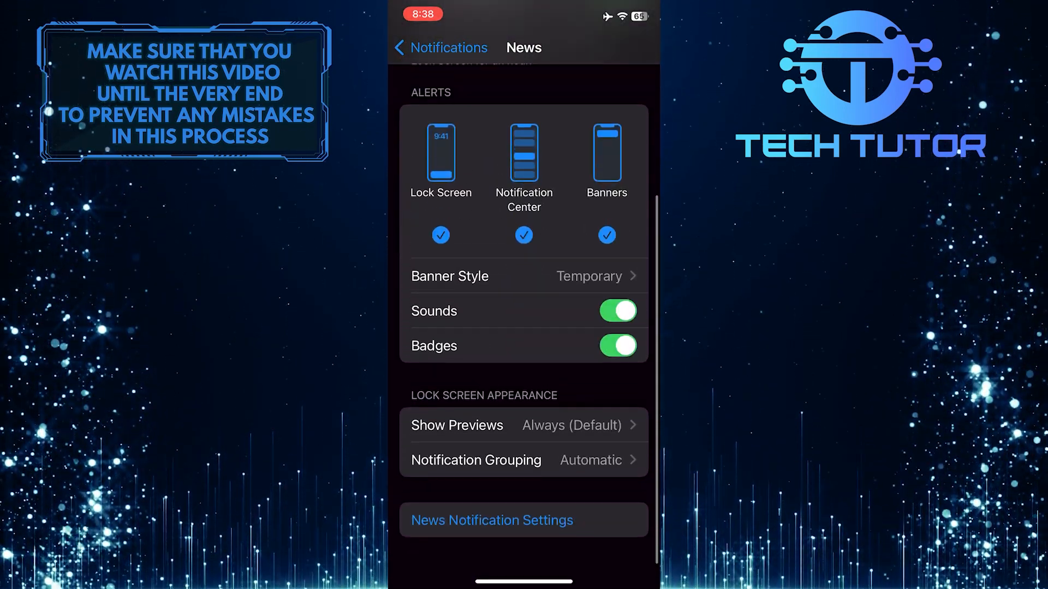
{"action": "left_click", "coordinate": [492, 537]}
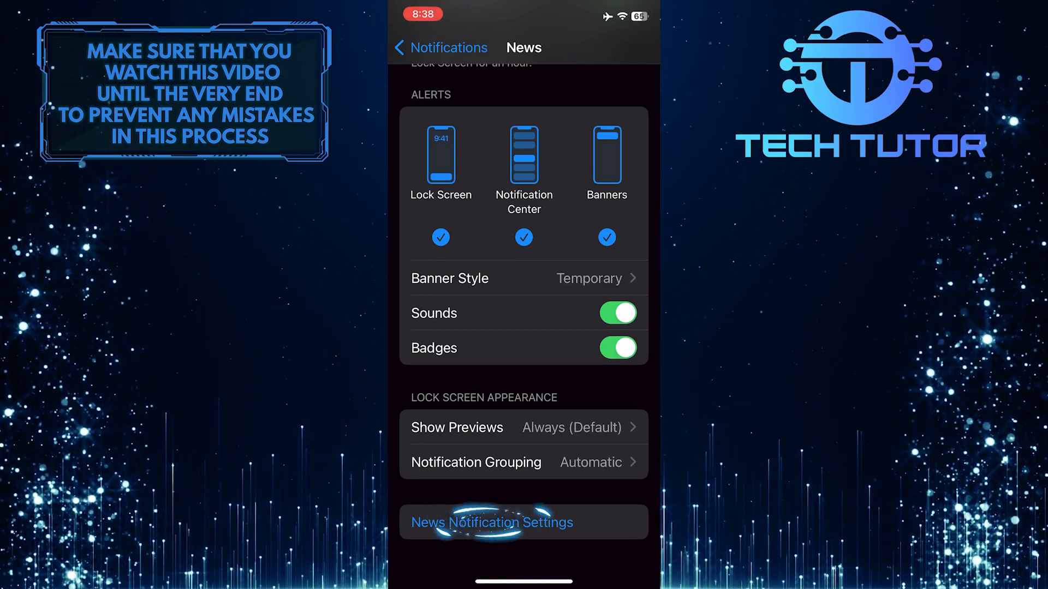
{"action": "left_click", "coordinate": [493, 523]}
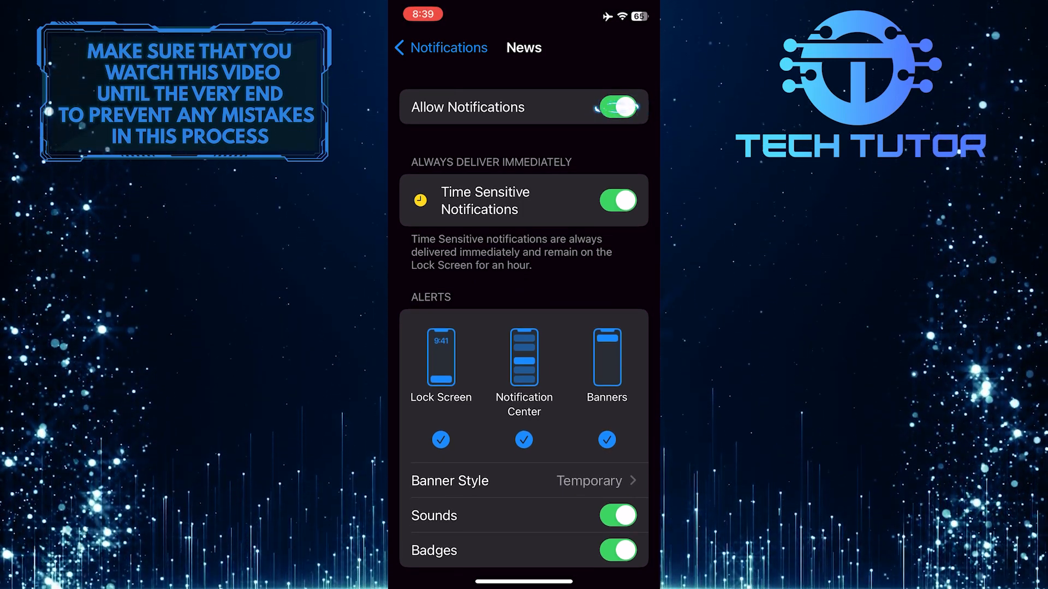
Switch off the Allow Notifications toggle for News.
{"action": "left_click", "coordinate": [619, 107]}
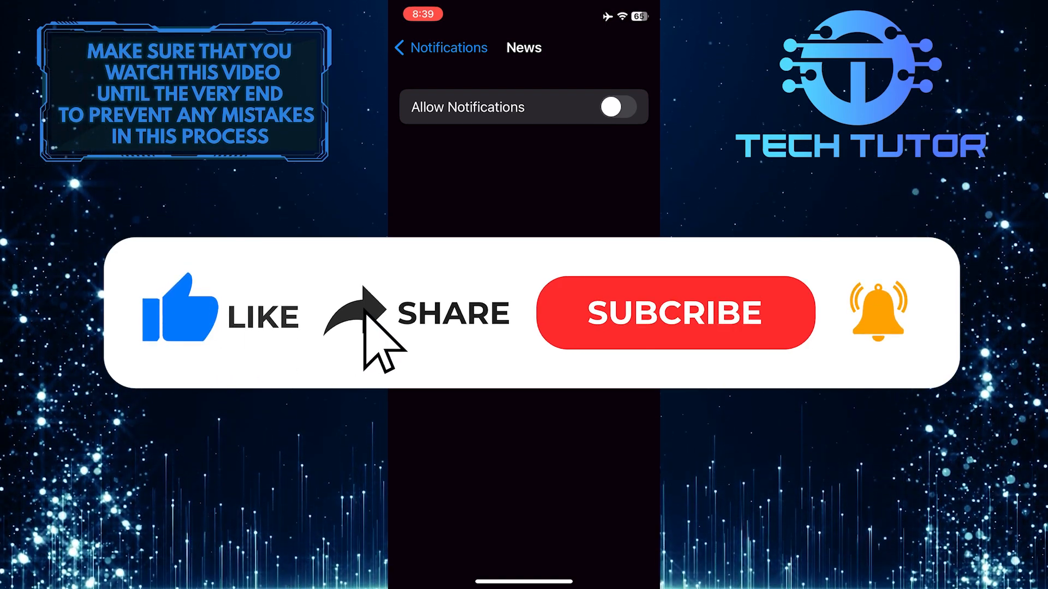
{"action": "left_click", "coordinate": [674, 313]}
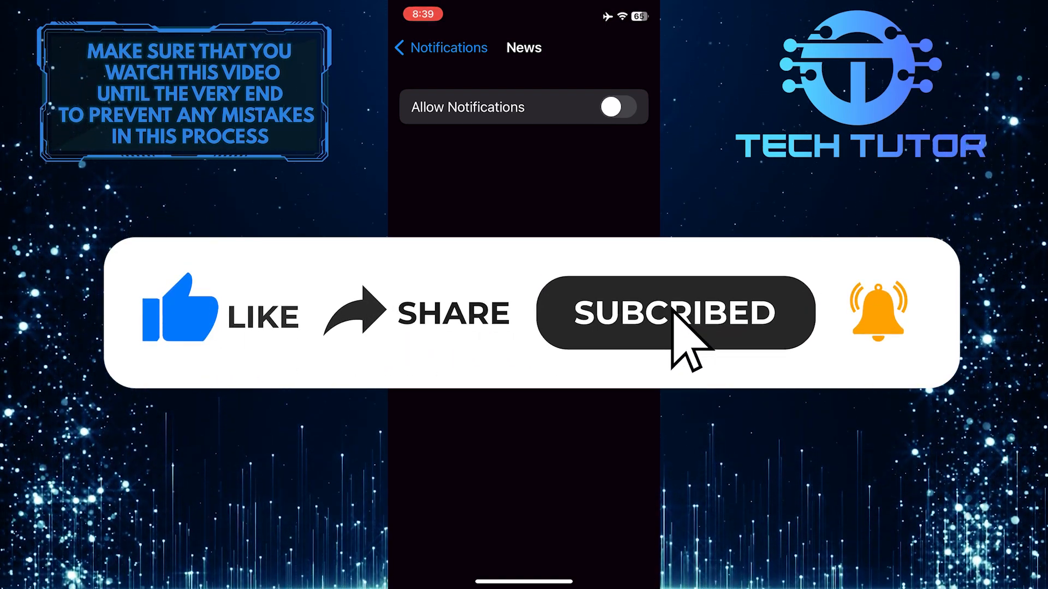